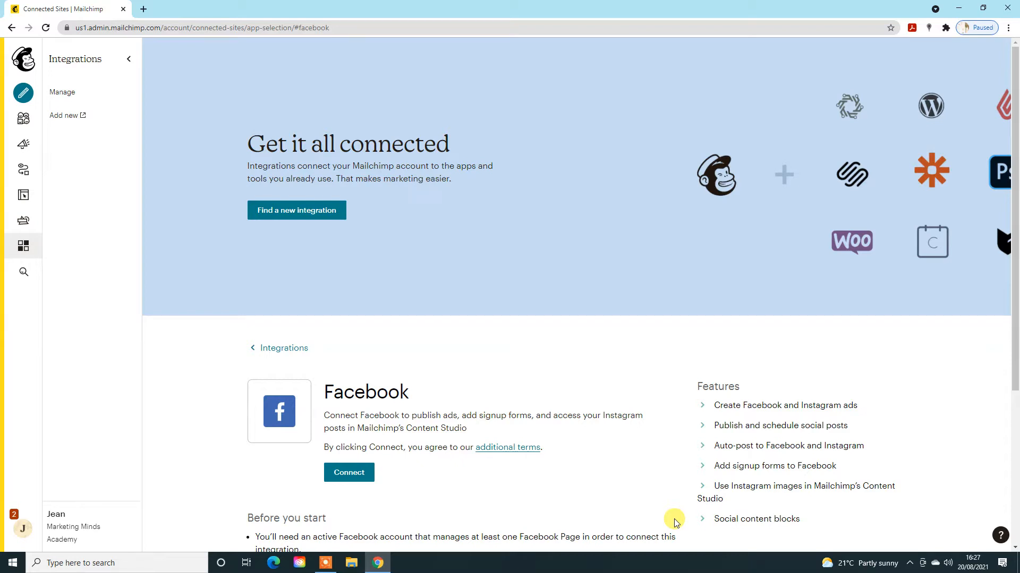
Return to the integrations directory and go into the Twitter integration details
{"action": "left_click", "coordinate": [283, 348]}
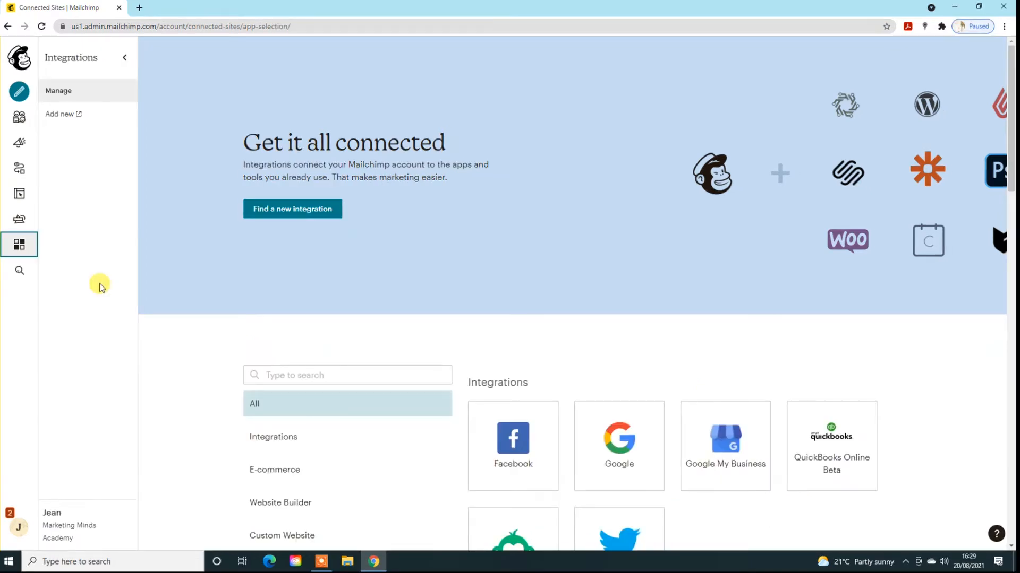
{"action": "mouse_move", "coordinate": [19, 91]}
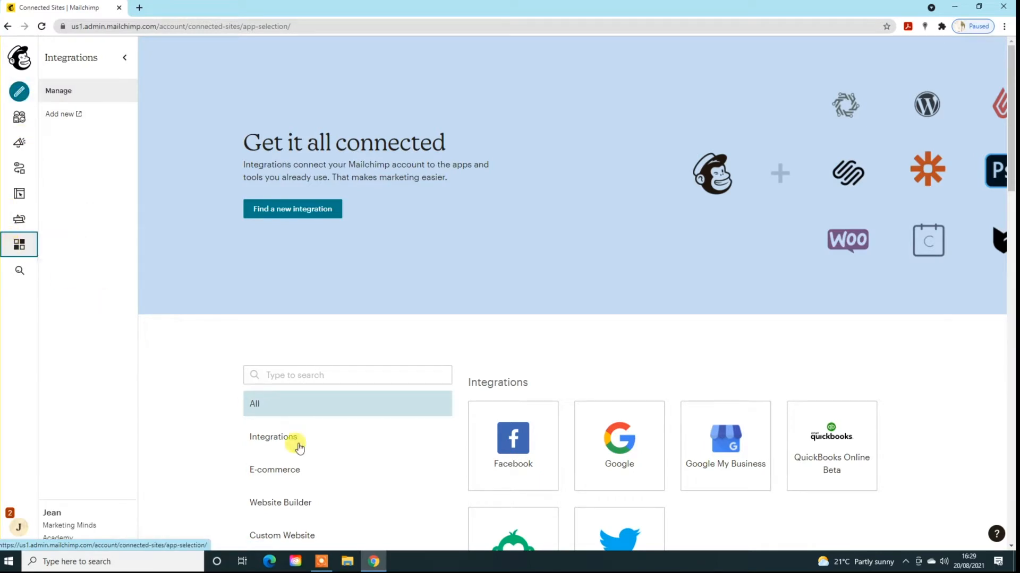
{"action": "scroll", "scroll_direction": "down", "scroll_amount": 3}
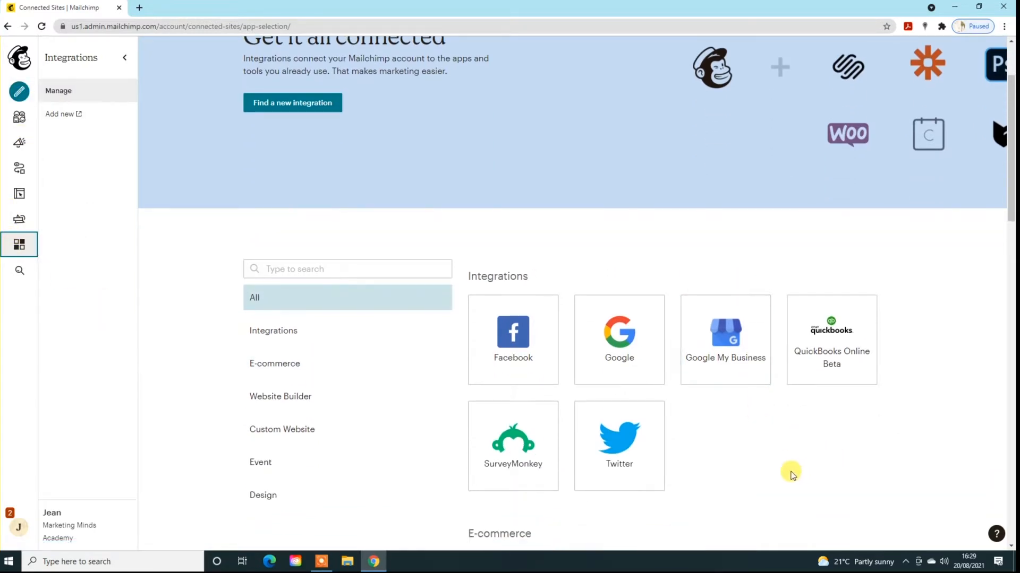
{"action": "left_click", "coordinate": [618, 445]}
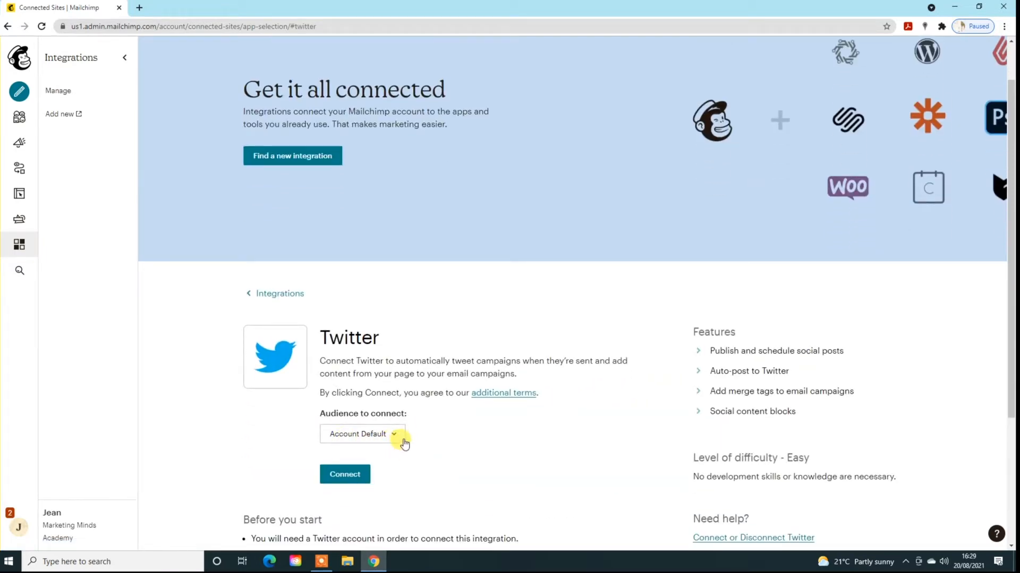
Review Twitter's Audience to connect choices and keep Account Default
{"action": "left_click", "coordinate": [361, 433]}
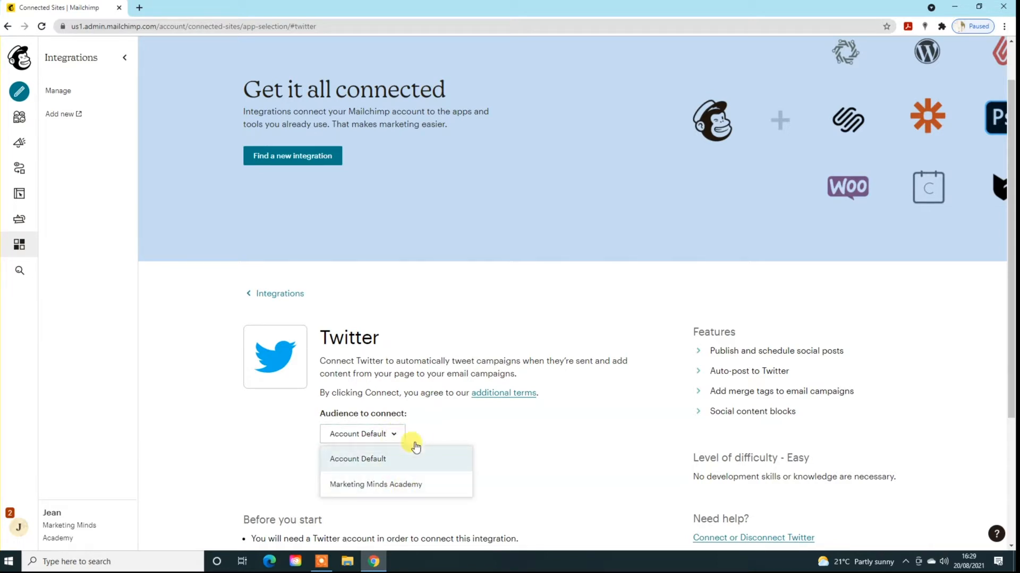
{"action": "left_click", "coordinate": [362, 433]}
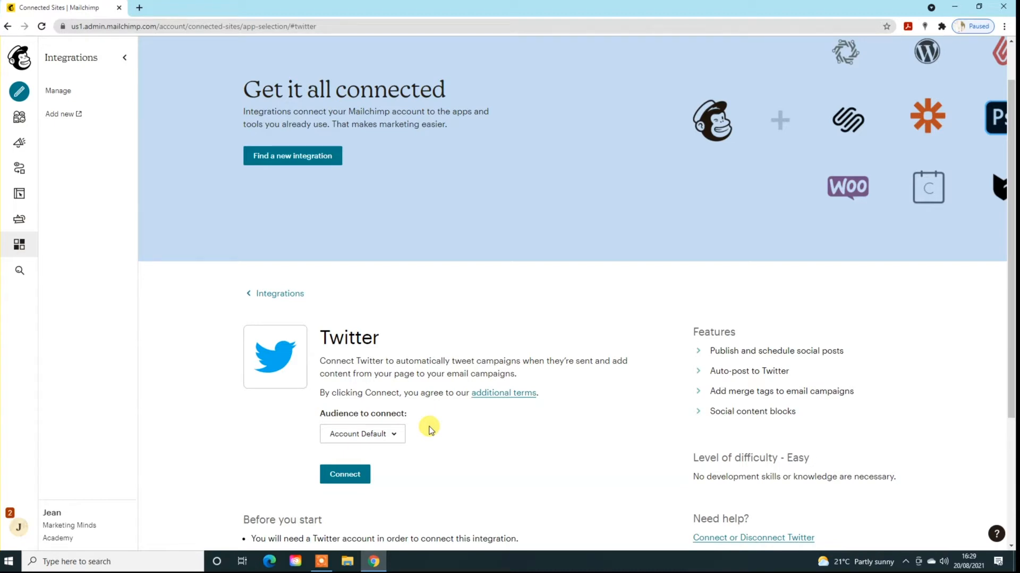
{"action": "left_click", "coordinate": [361, 433]}
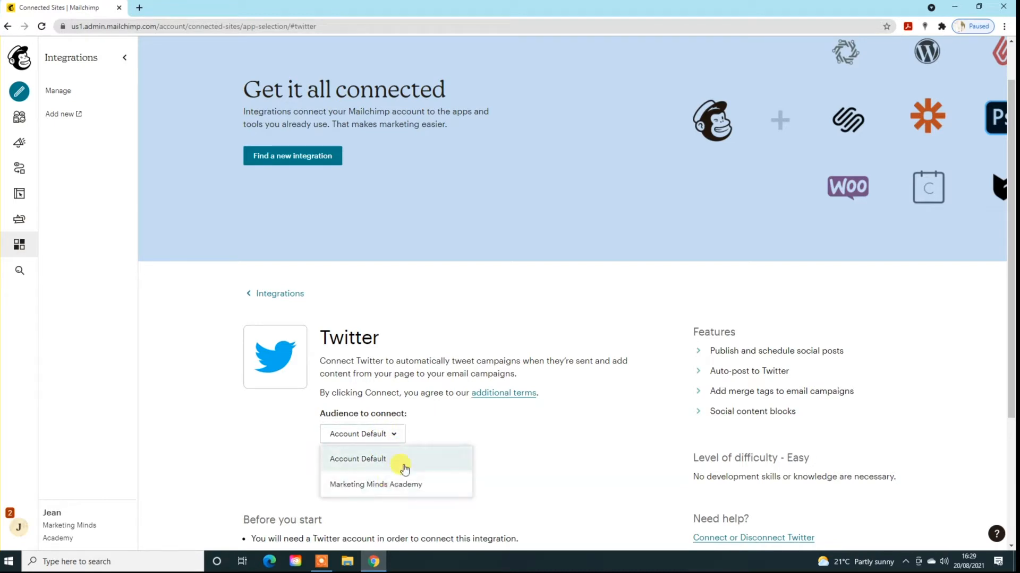
{"action": "left_click", "coordinate": [358, 459]}
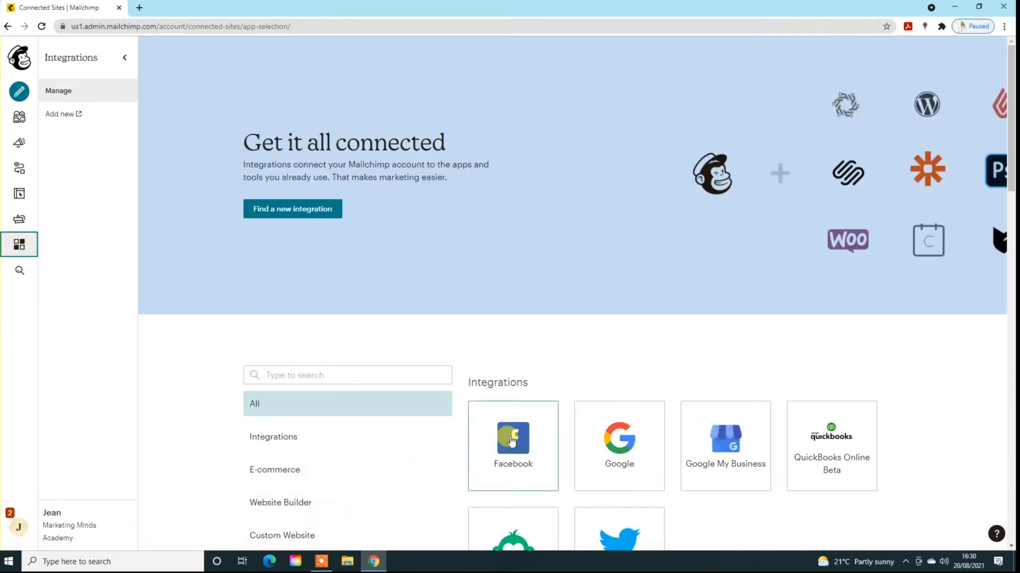
Connect and authorize the Facebook account from its integration page, then review the connection details
{"action": "scroll", "scroll_direction": "down", "scroll_amount": 3}
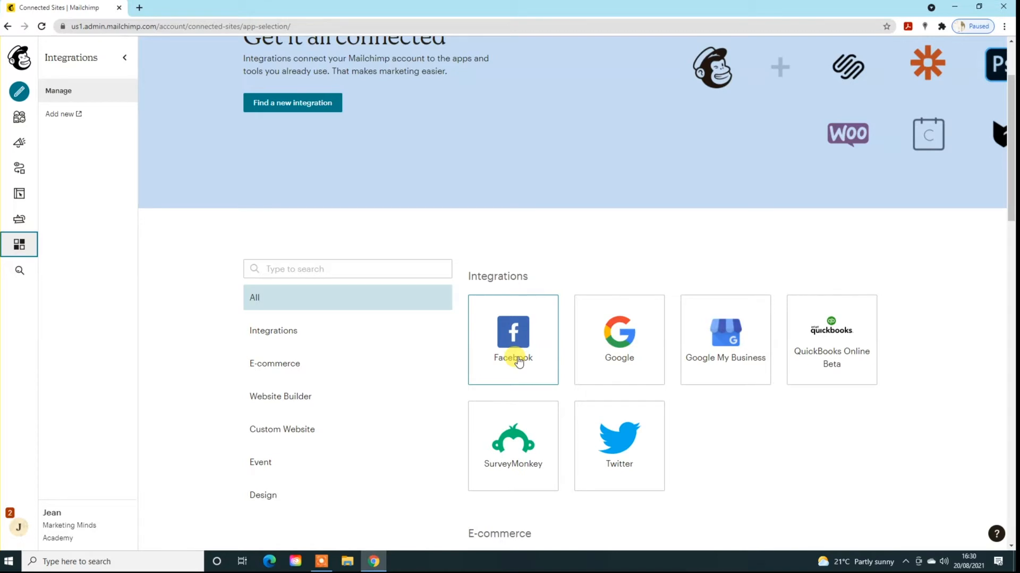
{"action": "left_click", "coordinate": [511, 340]}
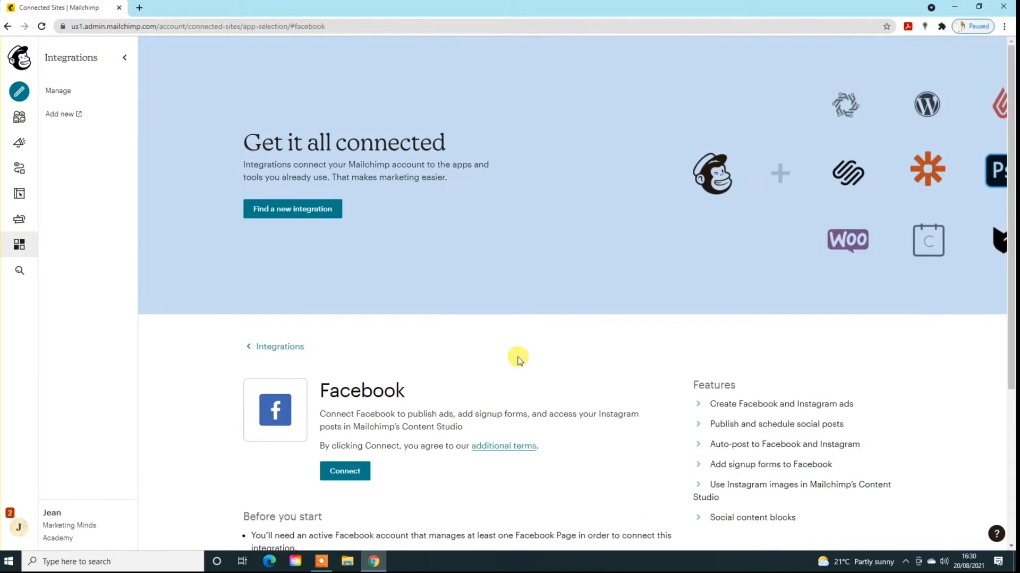
{"action": "left_click", "coordinate": [344, 471]}
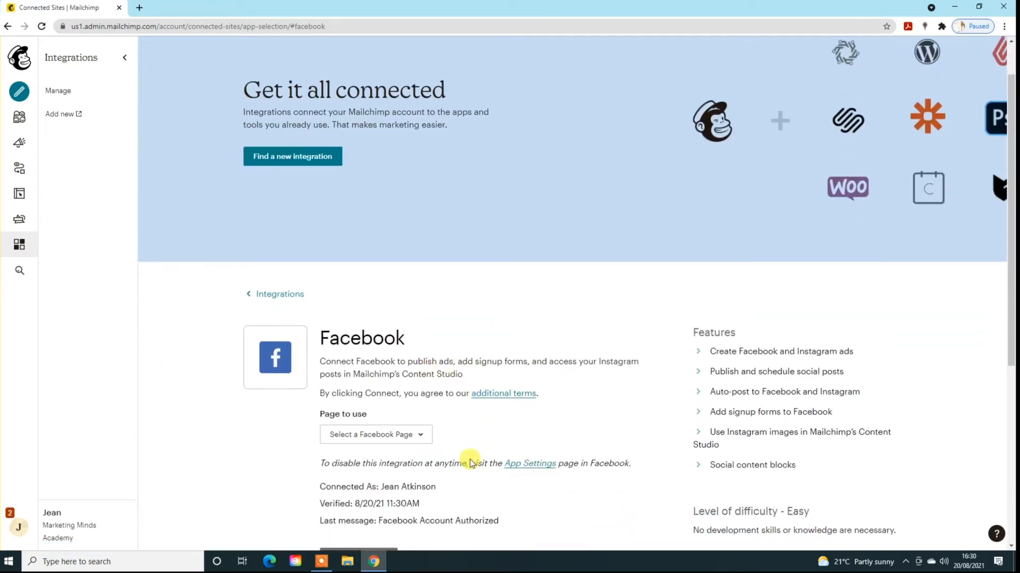
{"action": "mouse_move", "coordinate": [396, 448]}
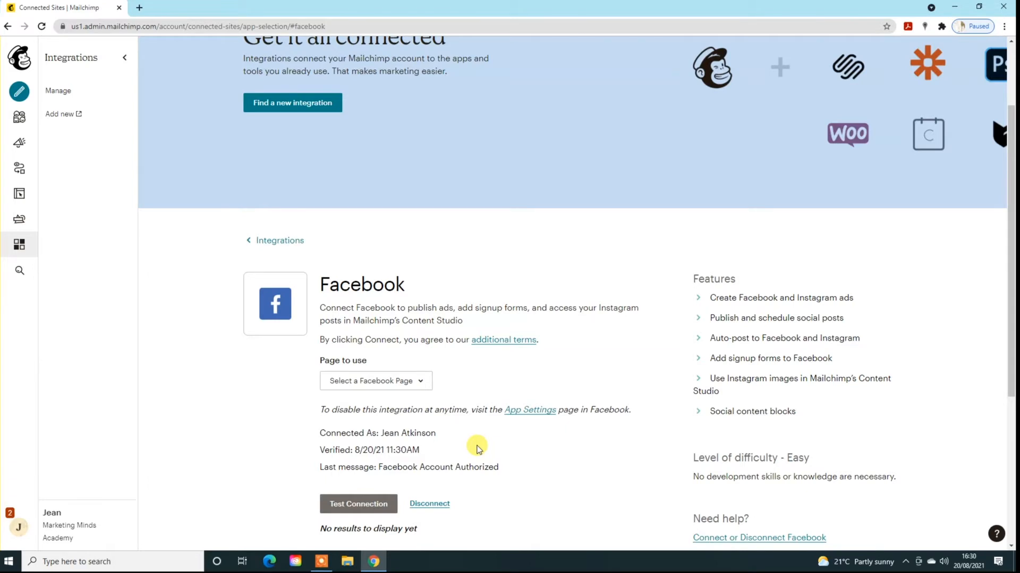
{"action": "scroll", "scroll_direction": "down", "scroll_amount": 3}
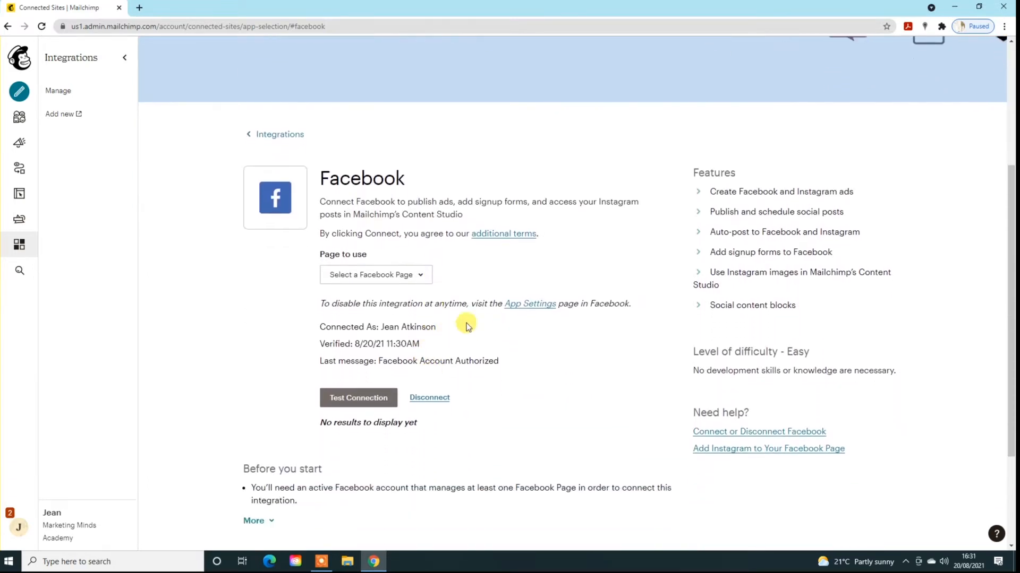
{"action": "mouse_move", "coordinate": [389, 291]}
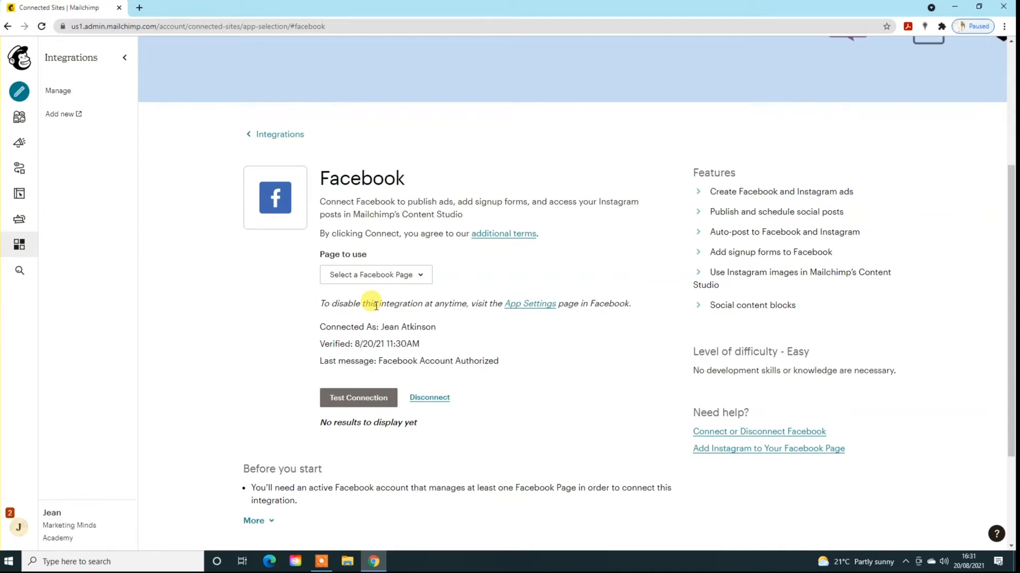
{"action": "mouse_move", "coordinate": [19, 91]}
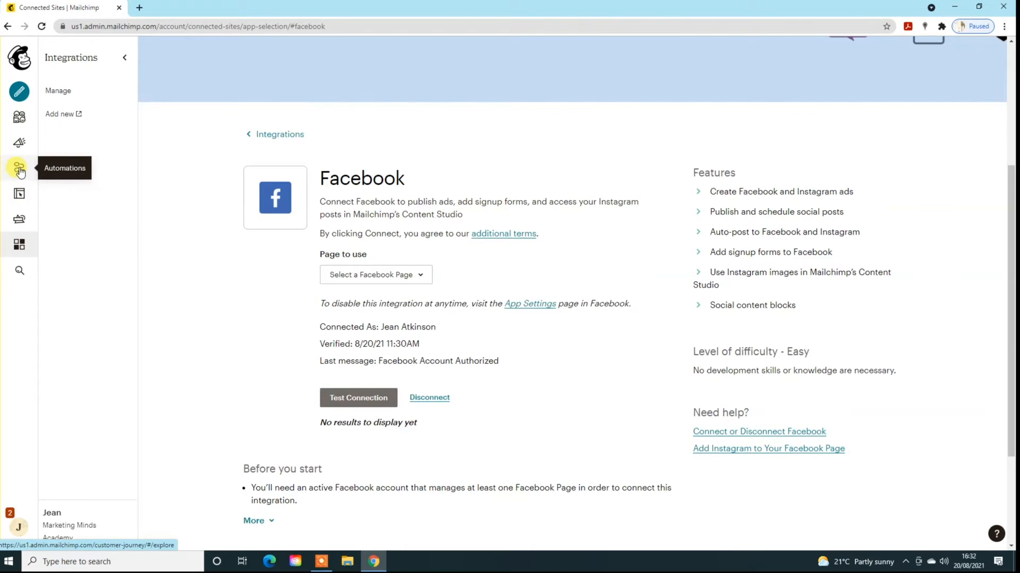
Create a Social Post named test from Automations > Retargeting Ads and begin building it
{"action": "left_click", "coordinate": [19, 167]}
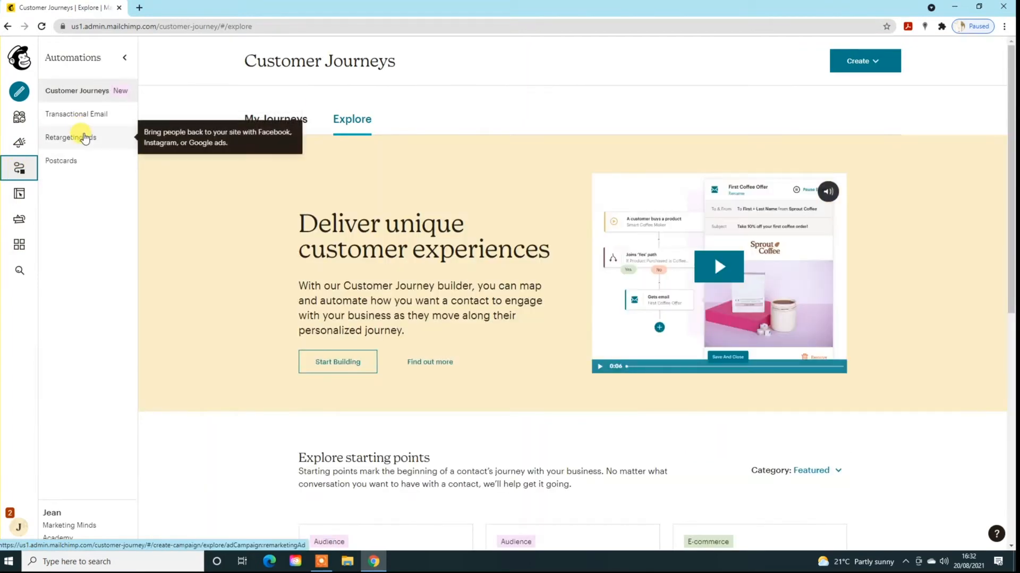
{"action": "left_click", "coordinate": [70, 137]}
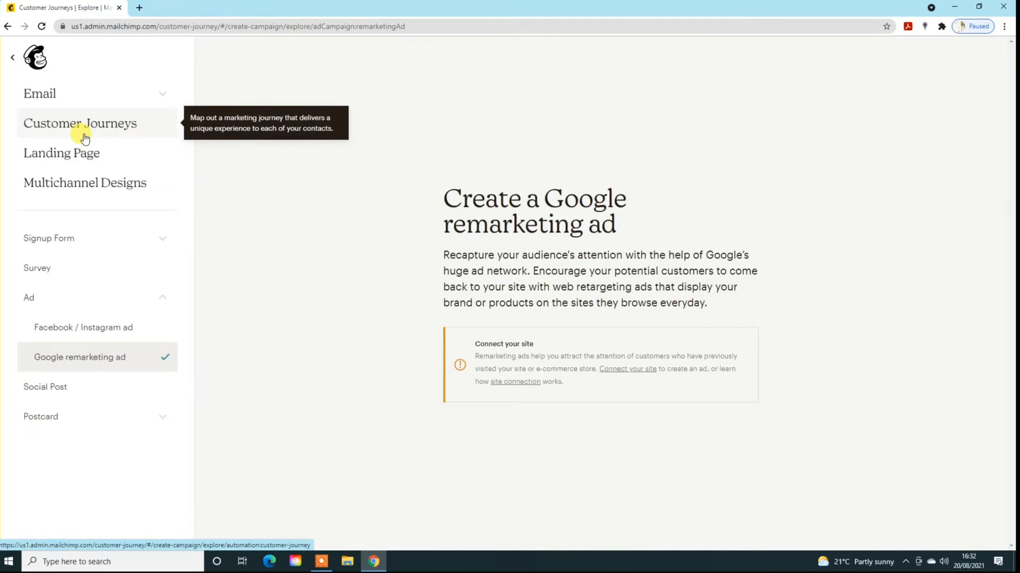
{"action": "mouse_move", "coordinate": [44, 386]}
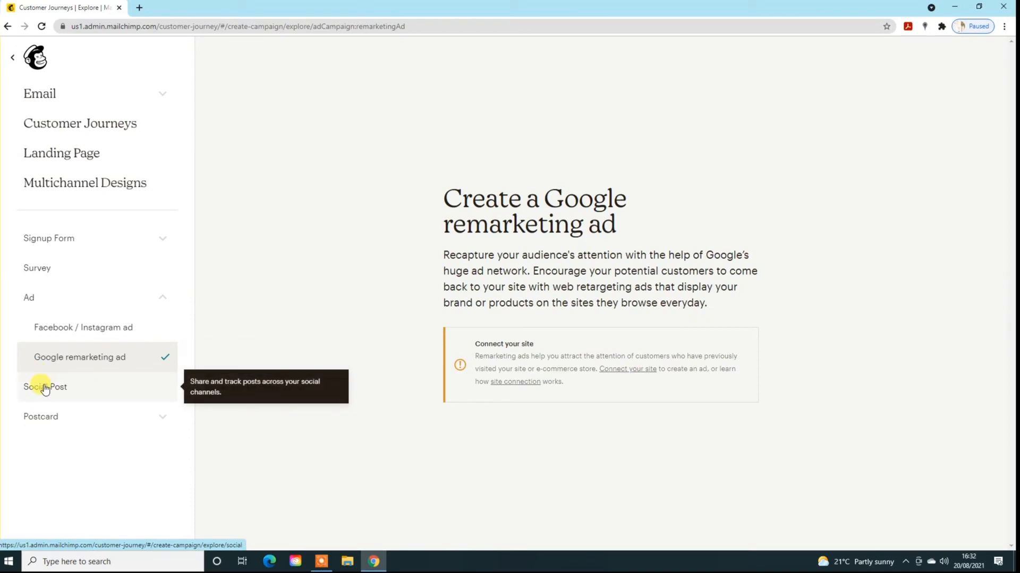
{"action": "left_click", "coordinate": [46, 386]}
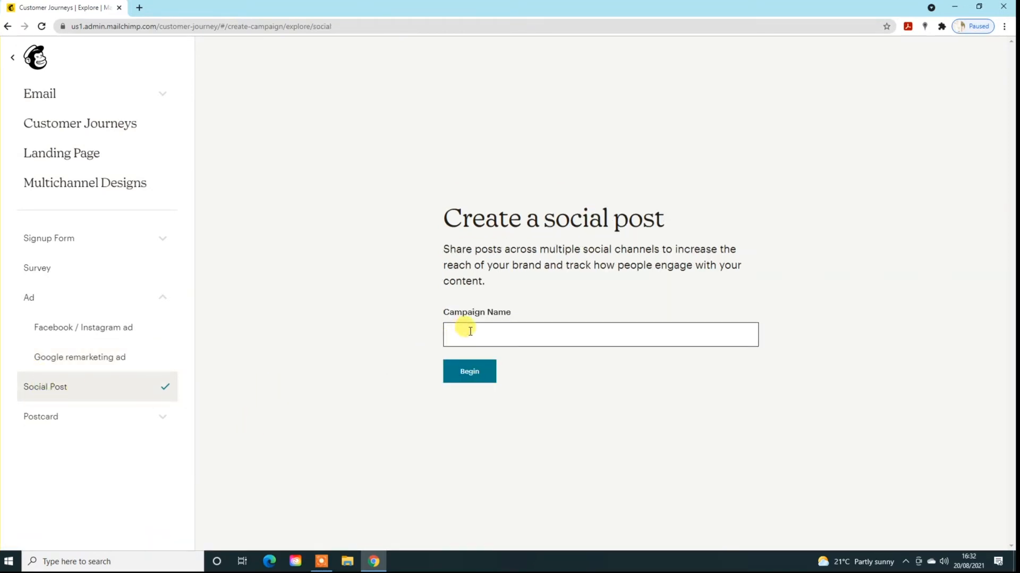
{"action": "left_click", "coordinate": [469, 372]}
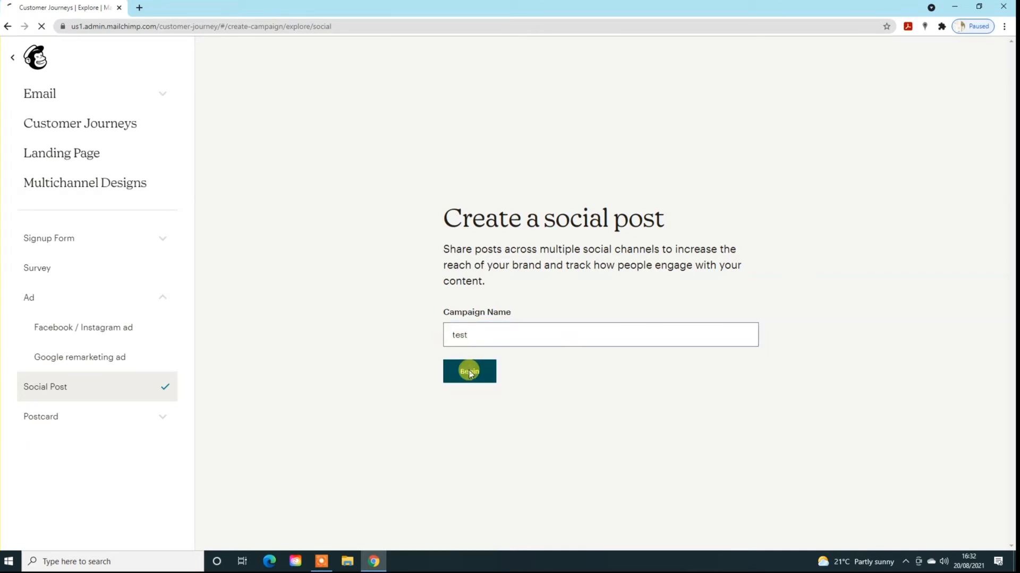
{"action": "left_click", "coordinate": [468, 370]}
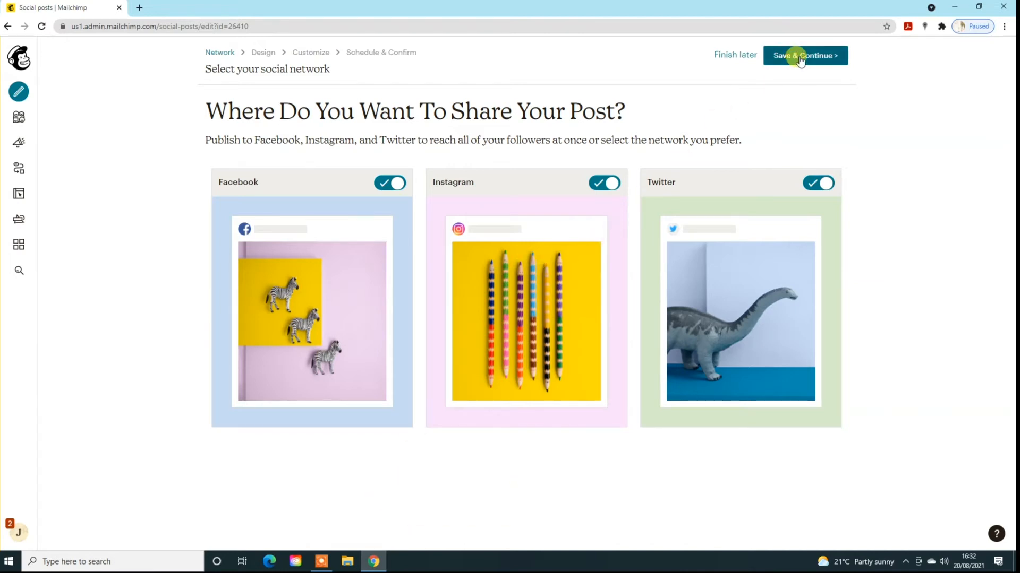
Design the post with the tutorial message, link, hashtags and image, then save and continue
{"action": "left_click", "coordinate": [805, 55]}
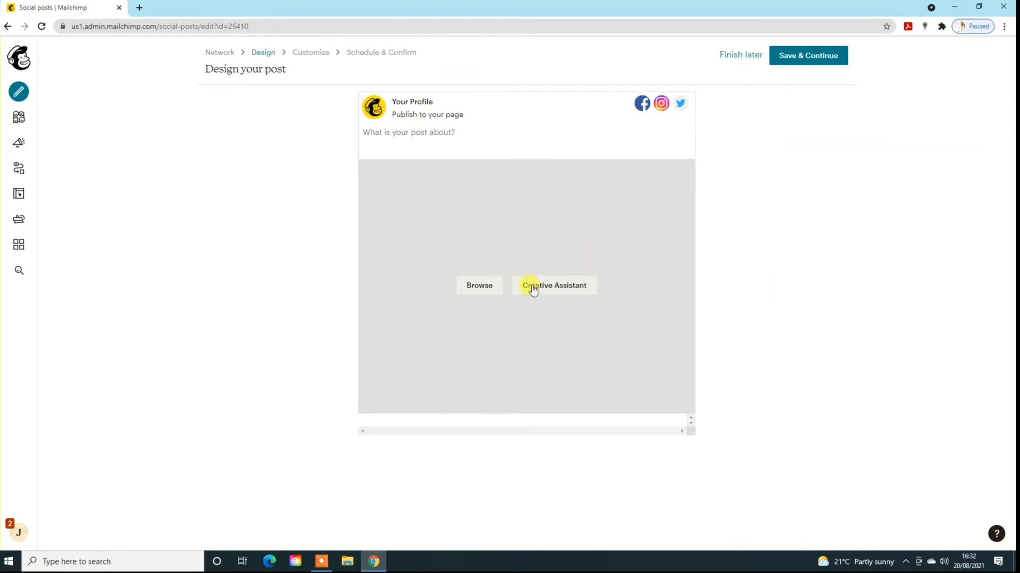
{"action": "mouse_move", "coordinate": [554, 305]}
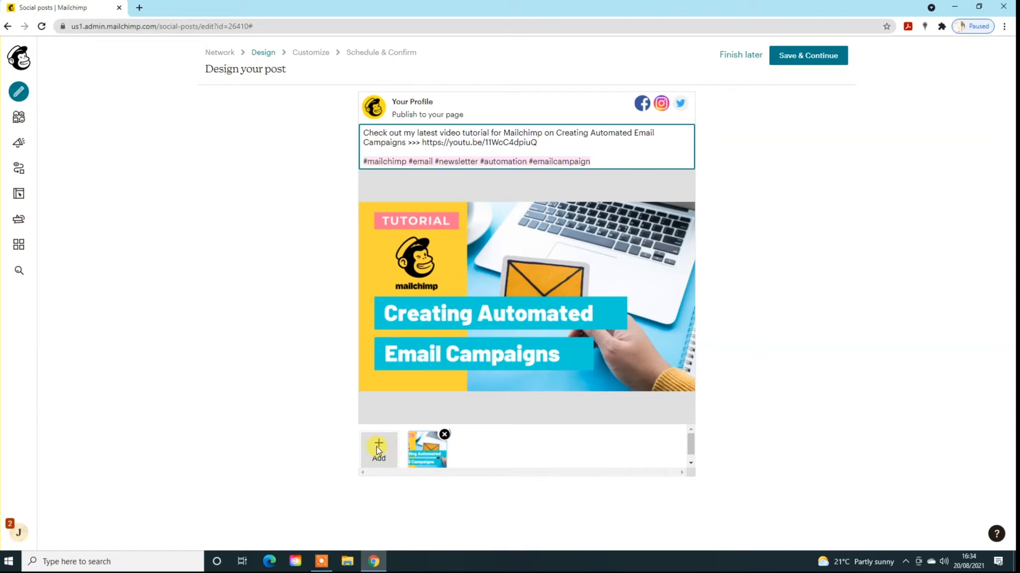
{"action": "left_click", "coordinate": [807, 55]}
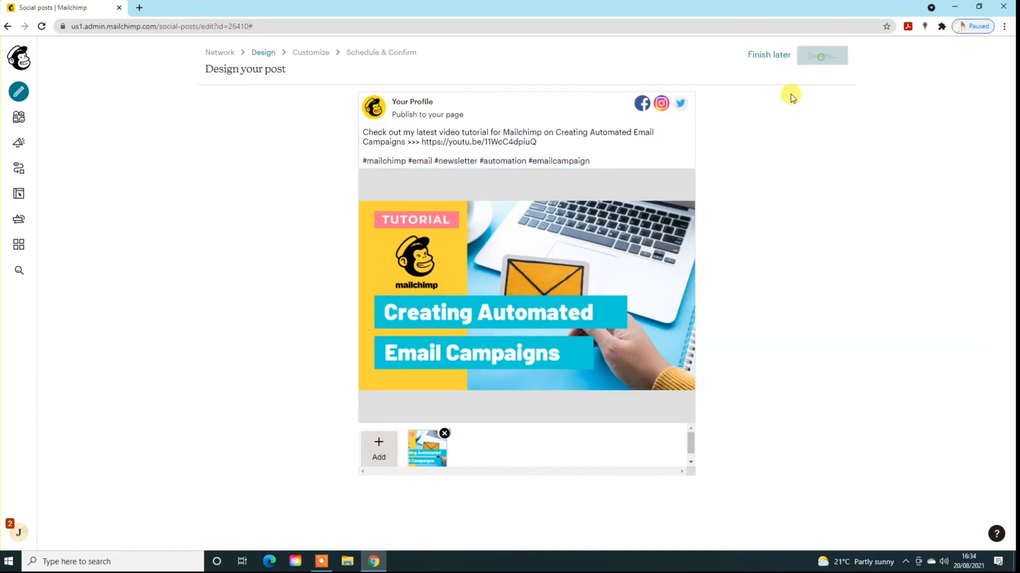
Advance to the Customize step so only Facebook and Instagram can be kept enabled
{"action": "left_click", "coordinate": [821, 54]}
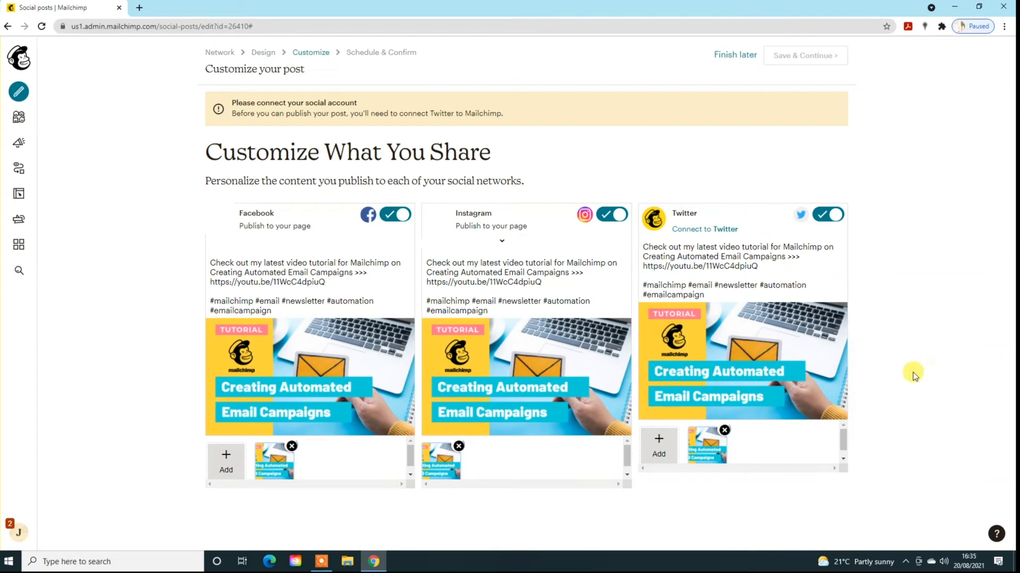
{"action": "mouse_move", "coordinate": [918, 373]}
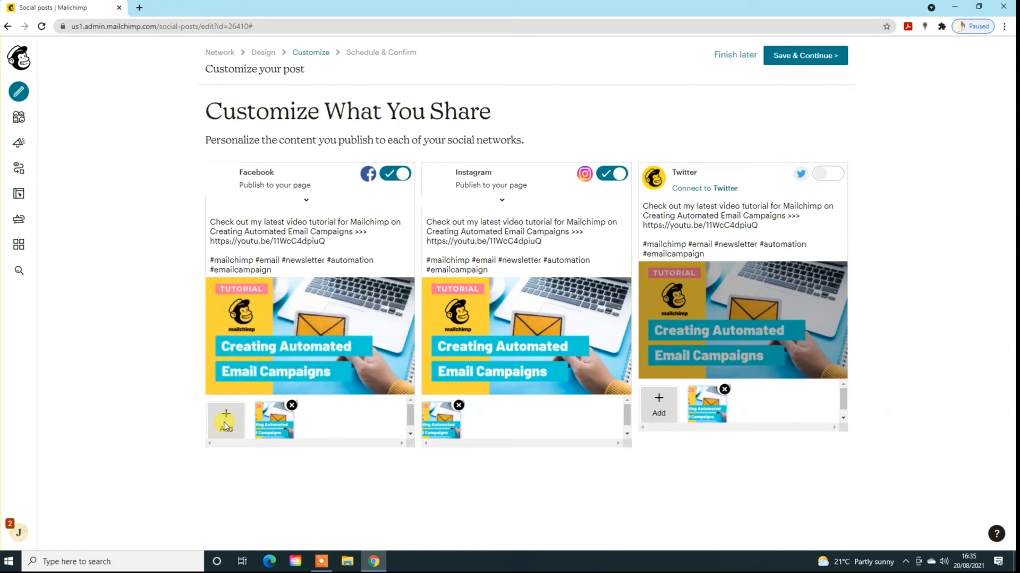
{"action": "mouse_move", "coordinate": [657, 414]}
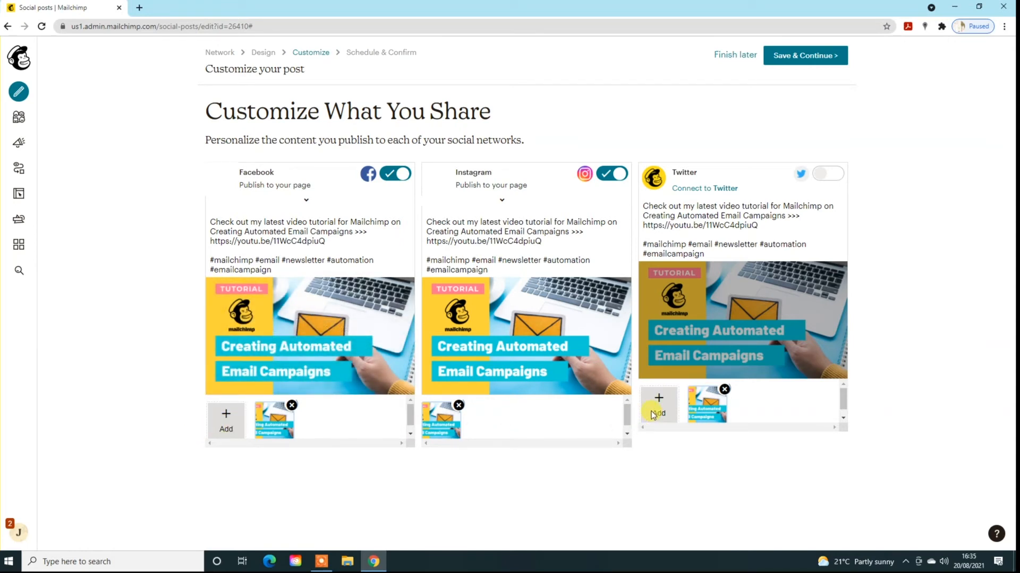
{"action": "mouse_move", "coordinate": [226, 429]}
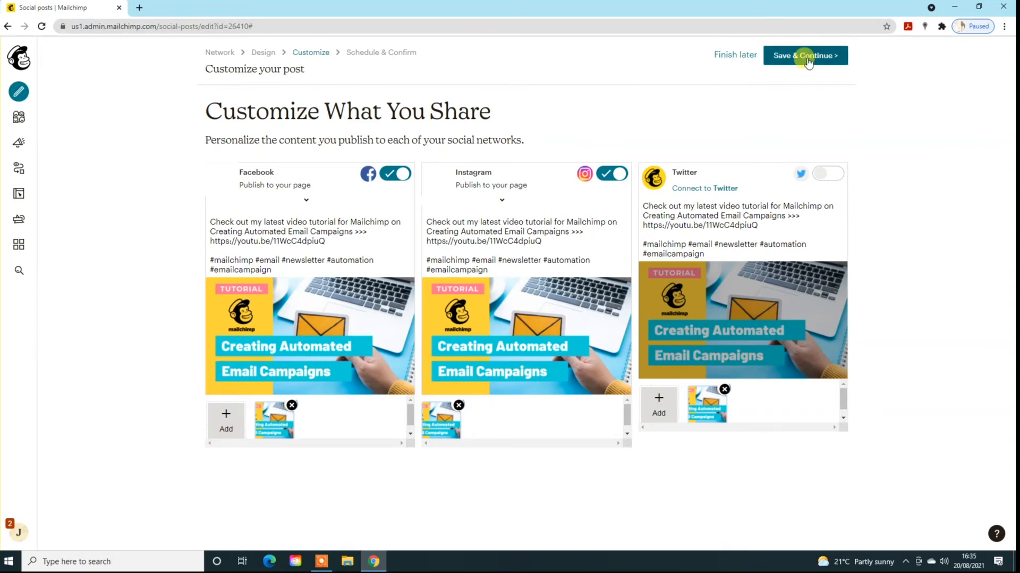
Schedule the post for August 23 2021 at 10 AM instead of publishing immediately
{"action": "left_click", "coordinate": [804, 55]}
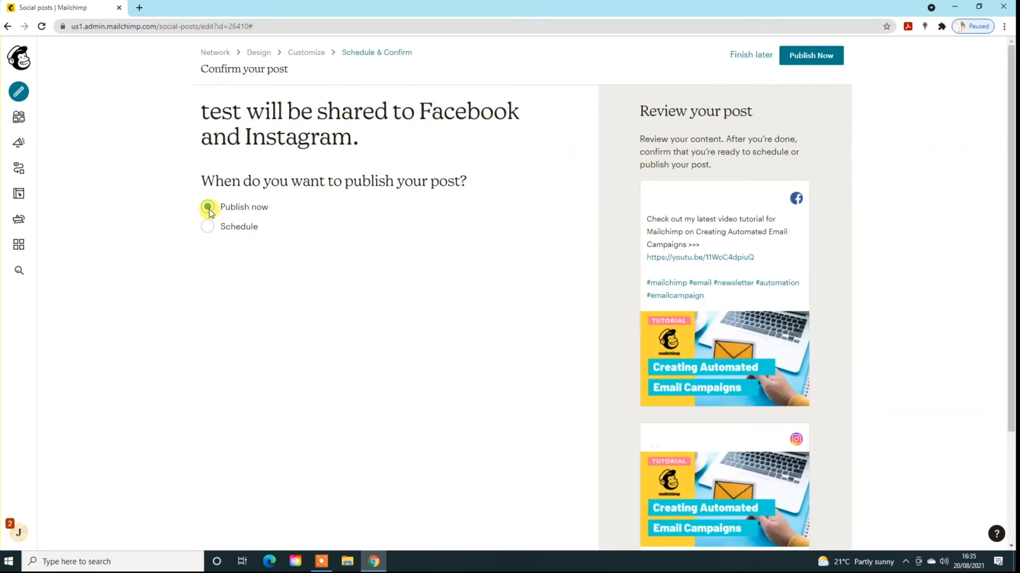
{"action": "left_click", "coordinate": [207, 227]}
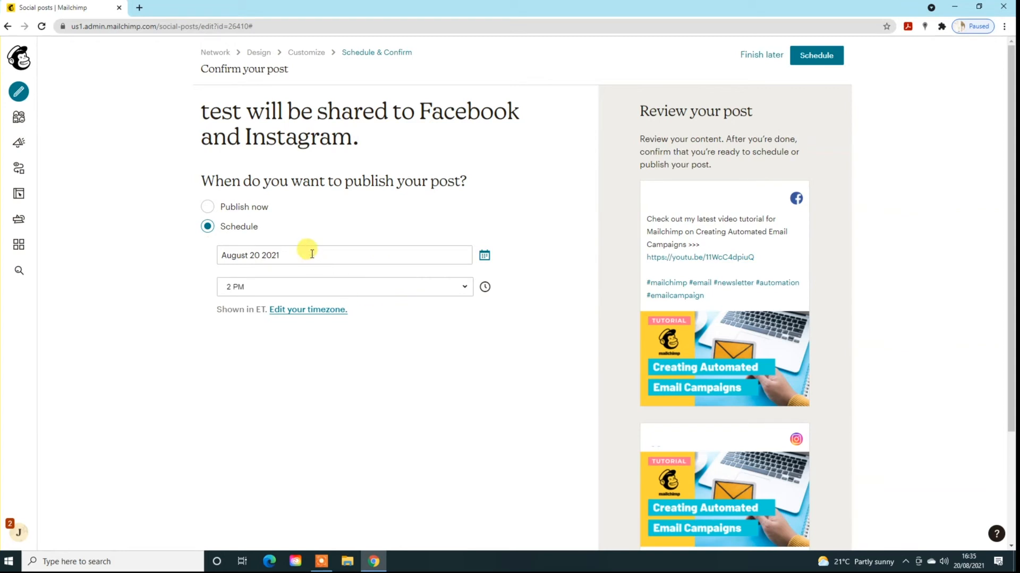
{"action": "left_click", "coordinate": [312, 255]}
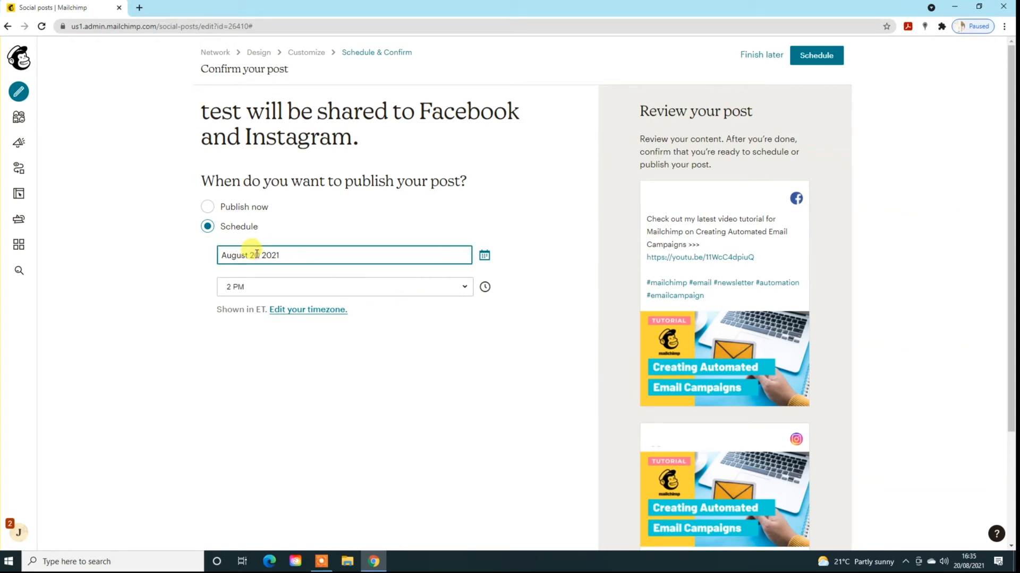
{"action": "left_click", "coordinate": [344, 287]}
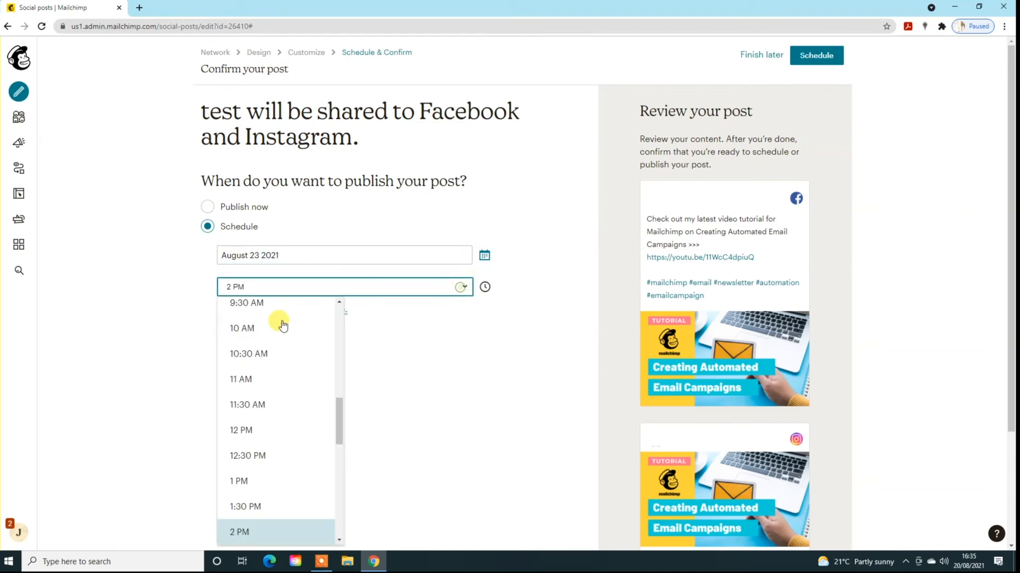
{"action": "left_click", "coordinate": [242, 328]}
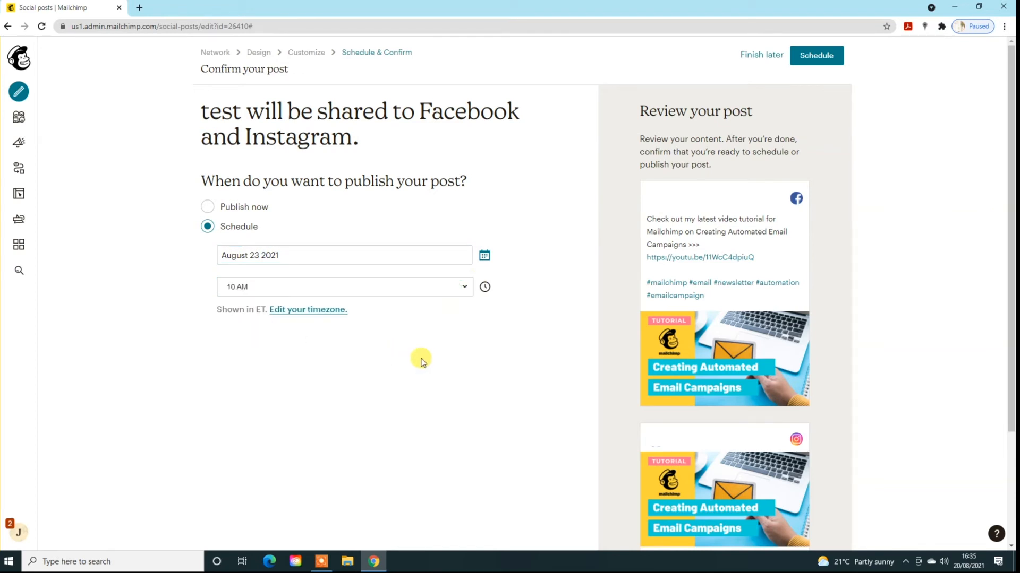
{"action": "mouse_move", "coordinate": [299, 309]}
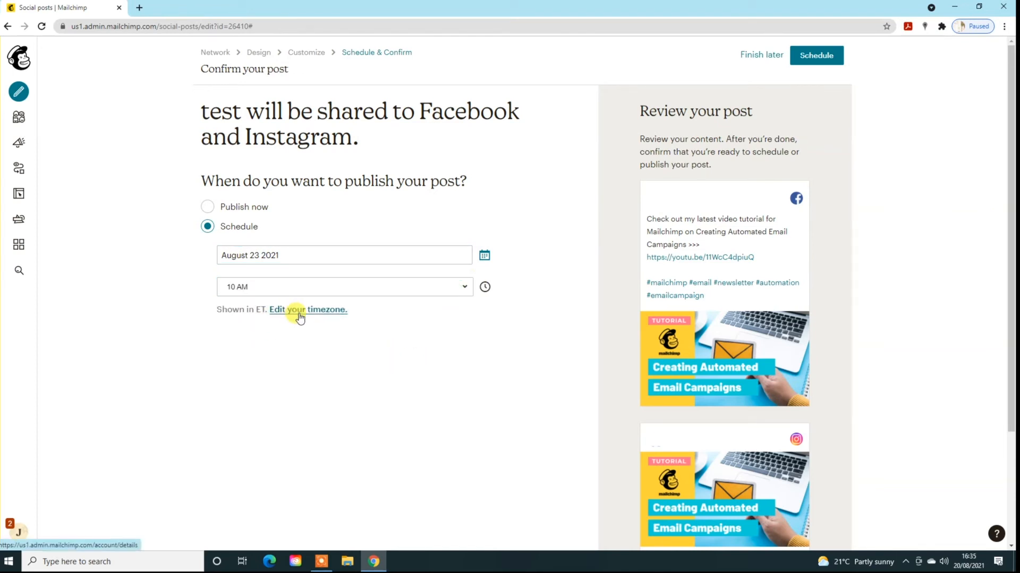
{"action": "mouse_move", "coordinate": [561, 328]}
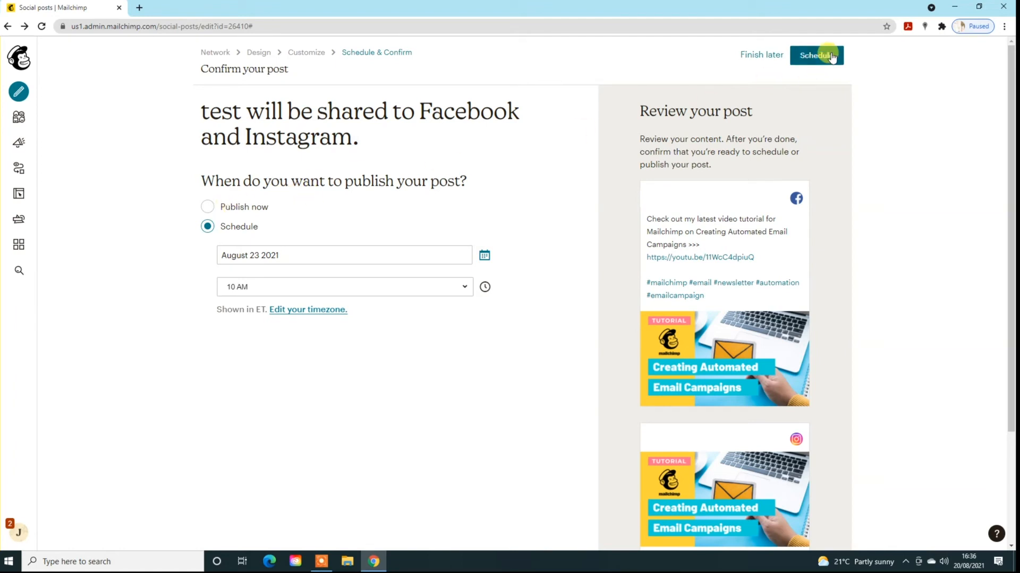
Submit the test post for scheduling and move on to Customer Journeys
{"action": "left_click", "coordinate": [817, 54]}
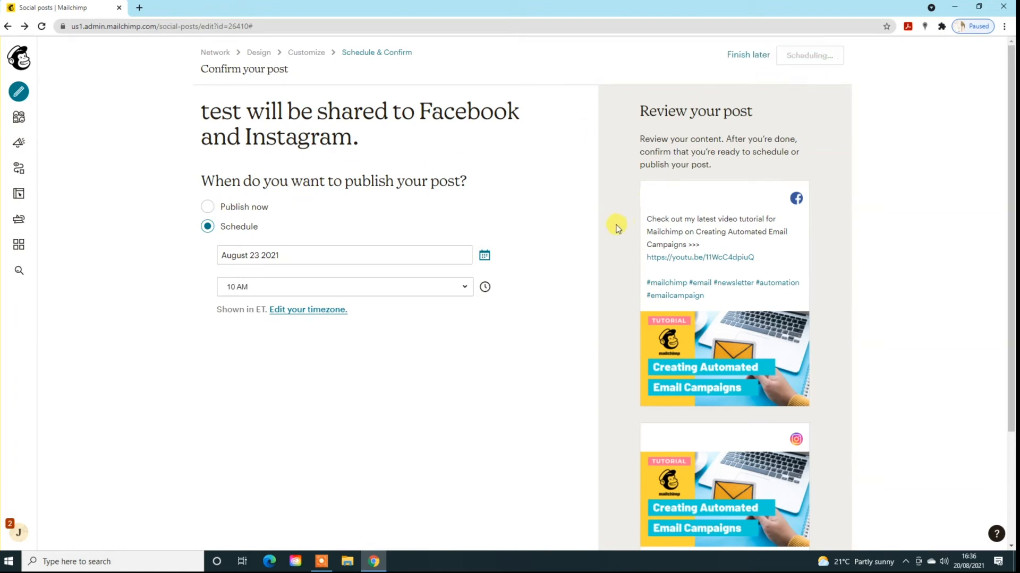
{"action": "left_click", "coordinate": [809, 55]}
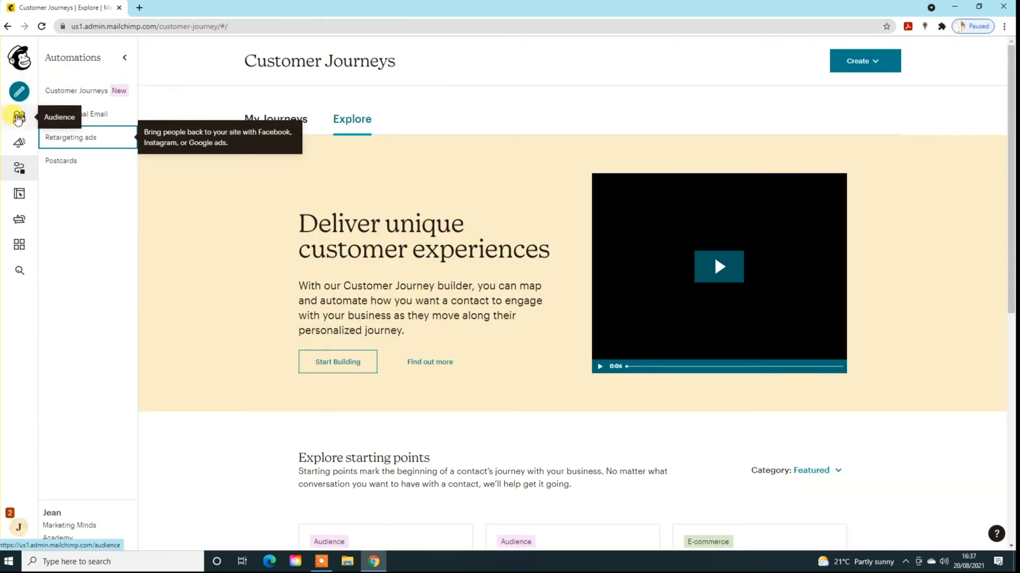
Pause the scheduled test post from the Campaigns list and confirm Pause & Edit
{"action": "left_click", "coordinate": [19, 142]}
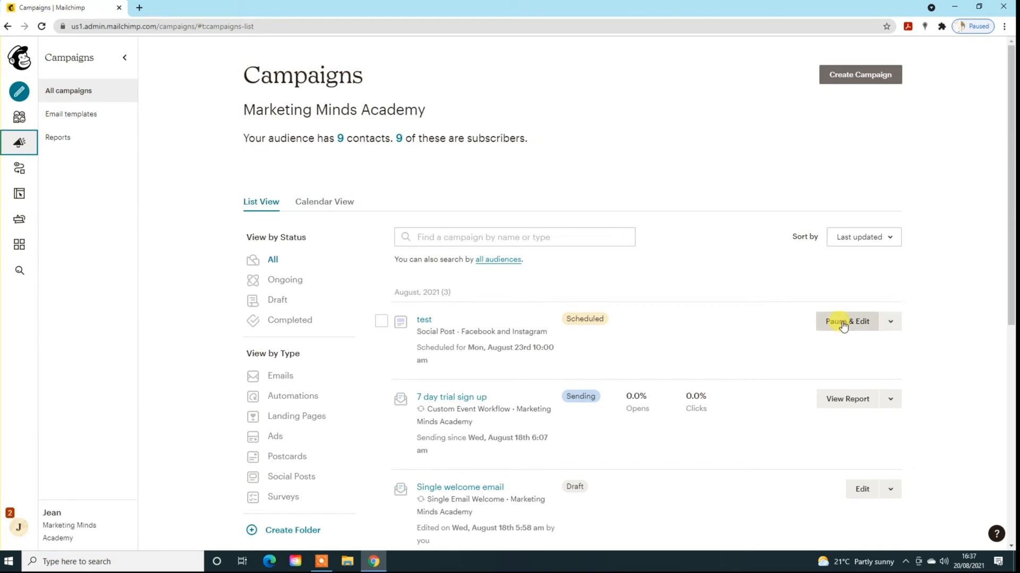
{"action": "left_click", "coordinate": [846, 320]}
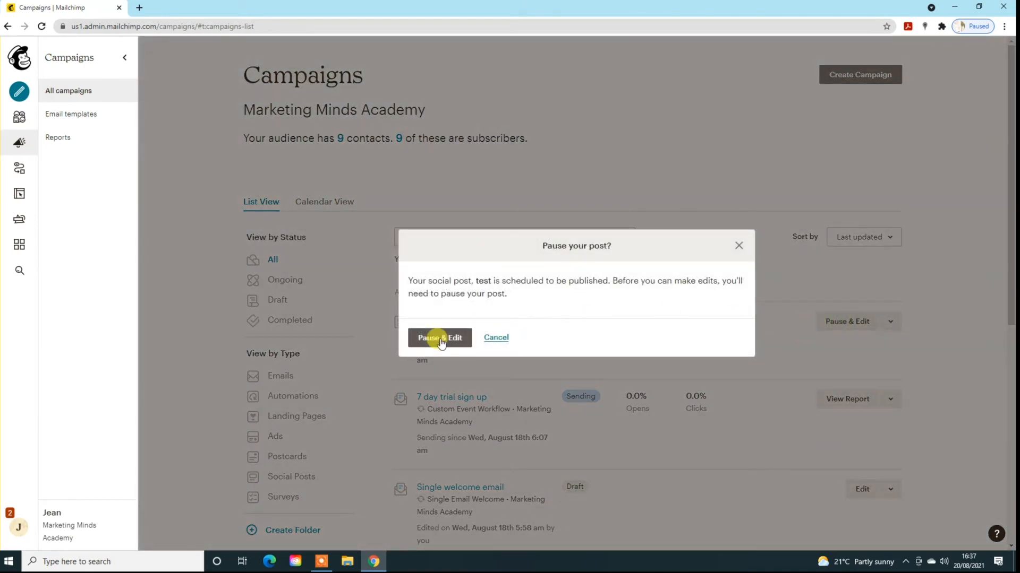
{"action": "left_click", "coordinate": [440, 338]}
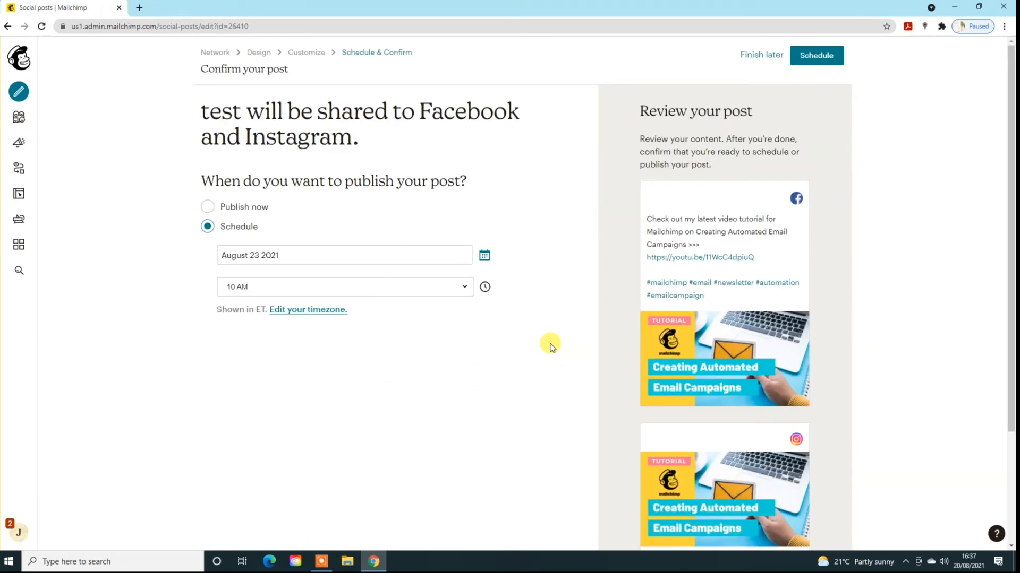
{"action": "mouse_move", "coordinate": [19, 172]}
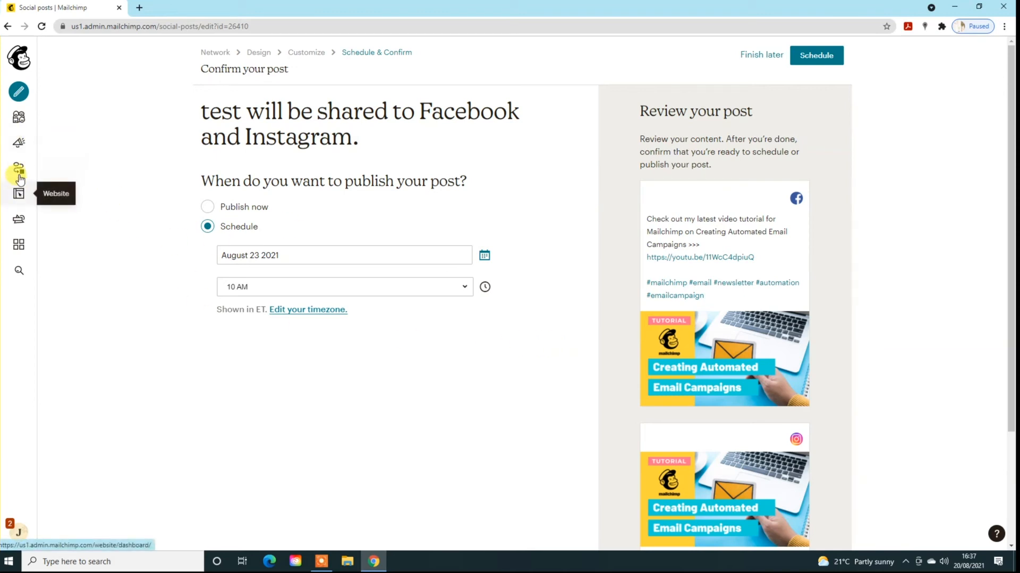
{"action": "mouse_move", "coordinate": [18, 170]}
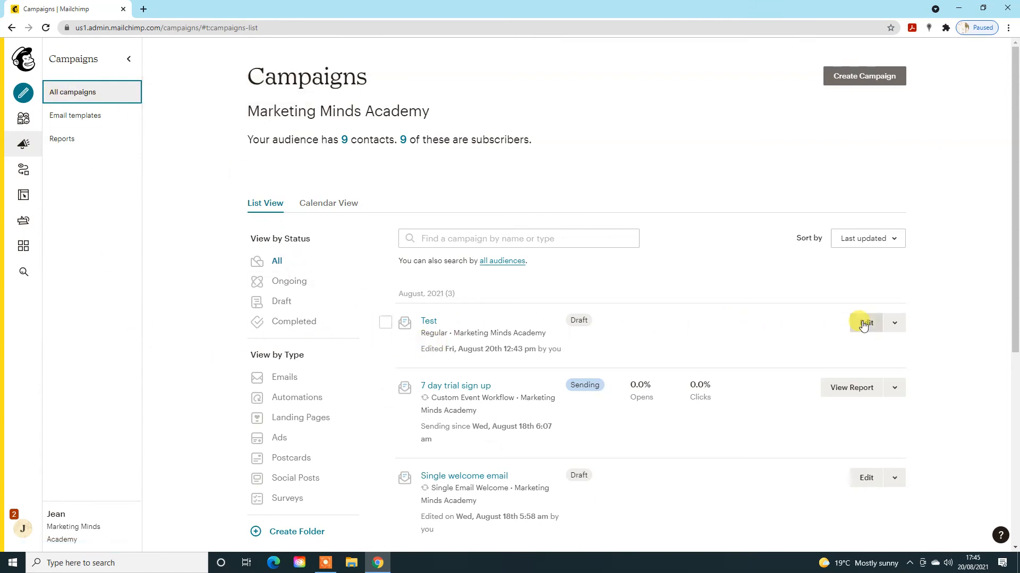
In the draft Test email campaign, toggle the Facebook and Instagram social post options on and back off
{"action": "left_click", "coordinate": [865, 323]}
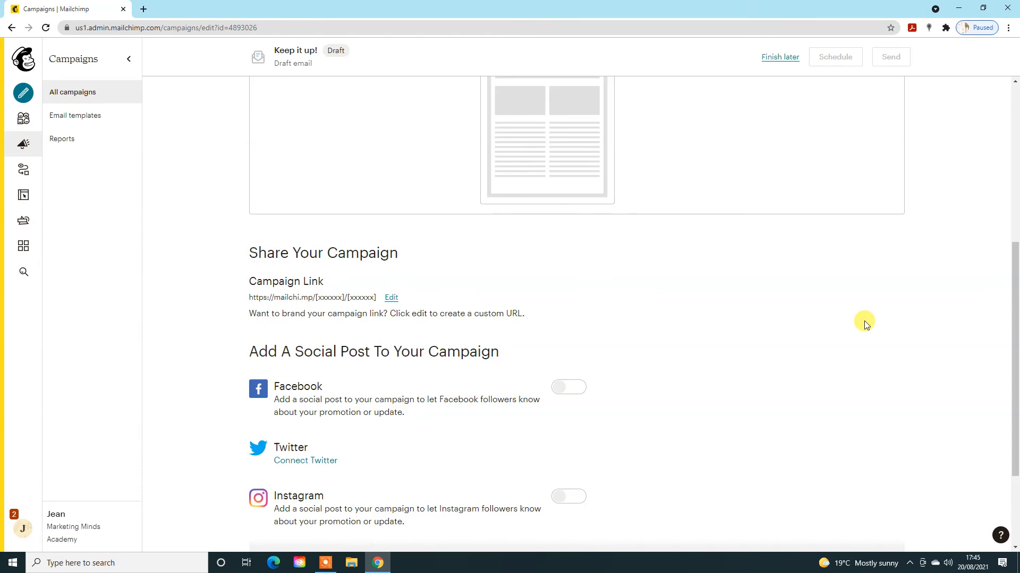
{"action": "scroll", "scroll_direction": "down", "scroll_amount": 3}
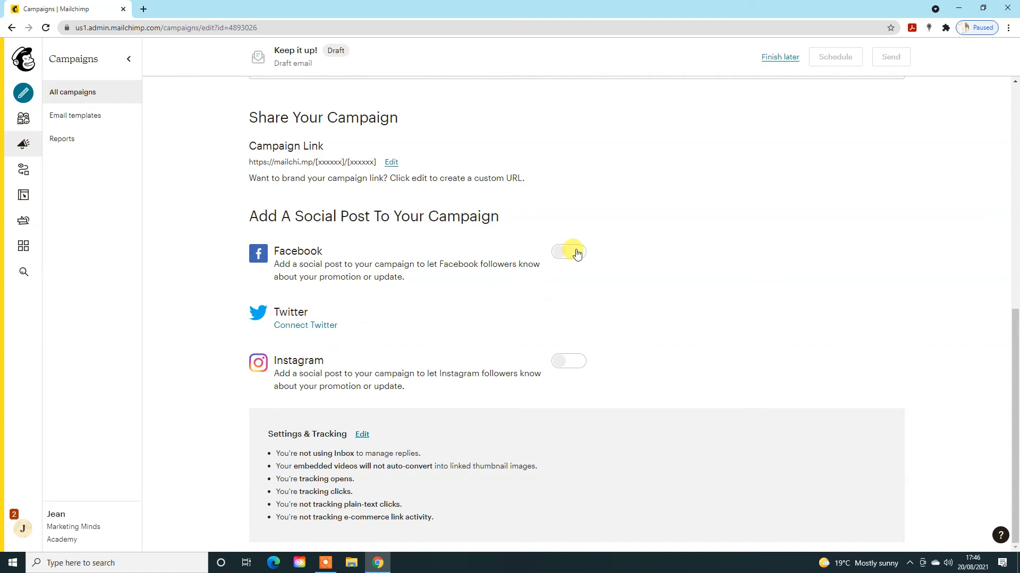
{"action": "left_click", "coordinate": [567, 252]}
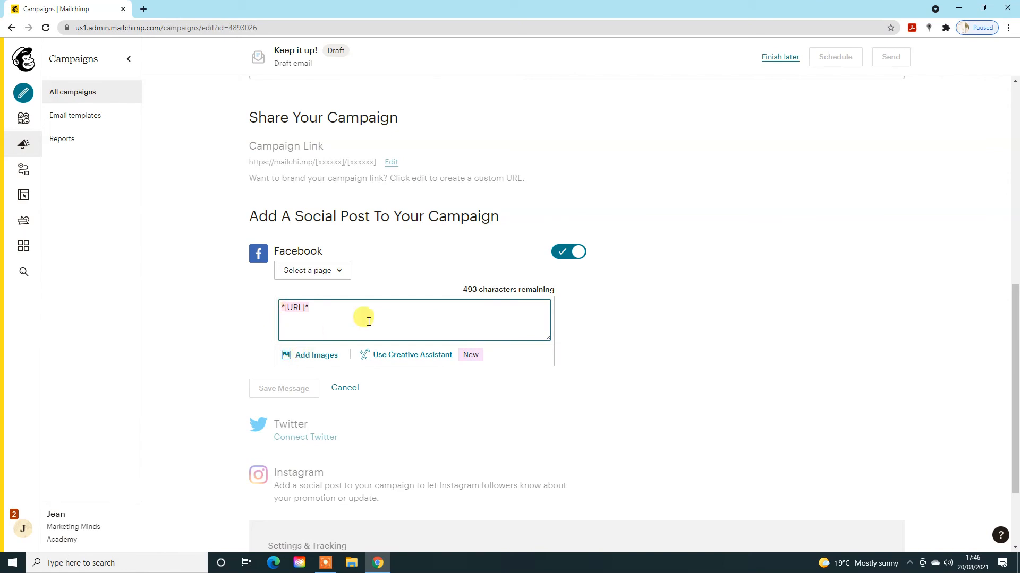
{"action": "mouse_move", "coordinate": [418, 326]}
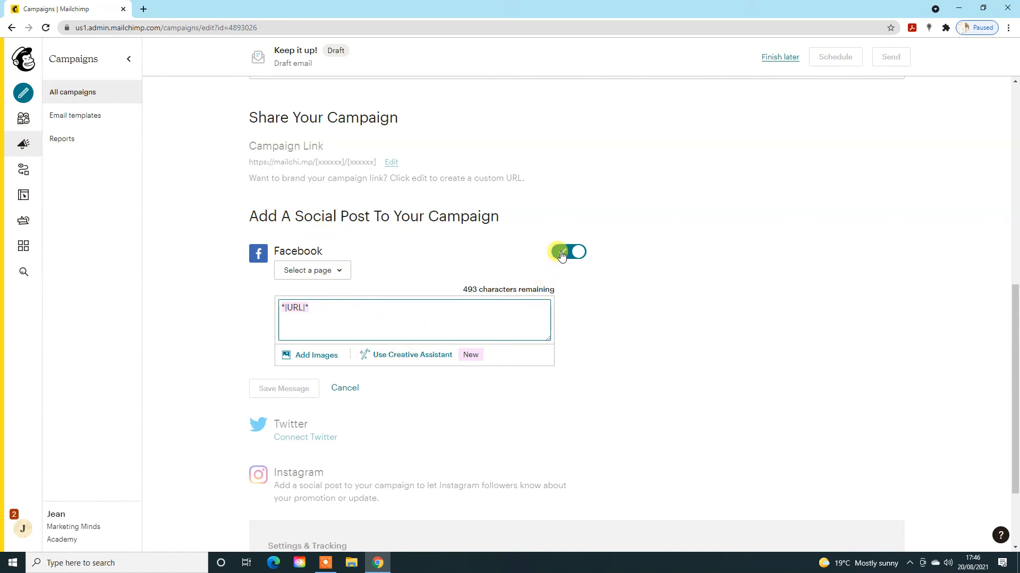
{"action": "left_click", "coordinate": [567, 252]}
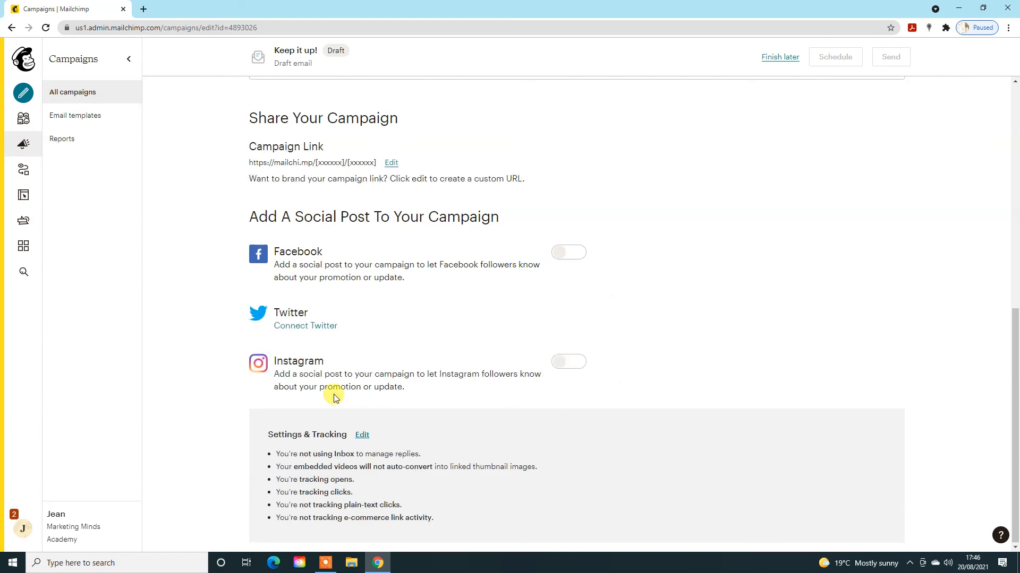
{"action": "left_click", "coordinate": [567, 361]}
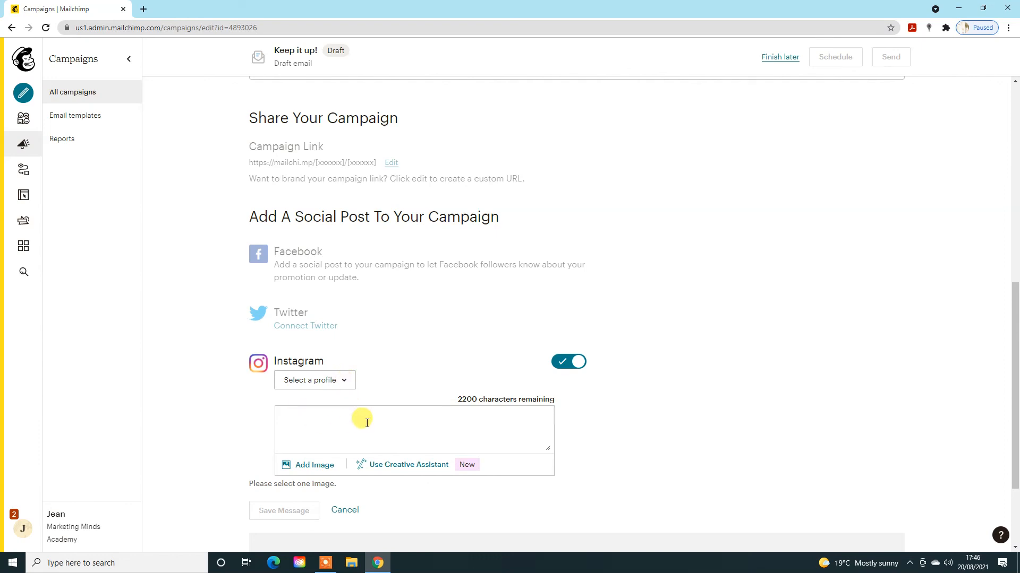
{"action": "left_click", "coordinate": [567, 361]}
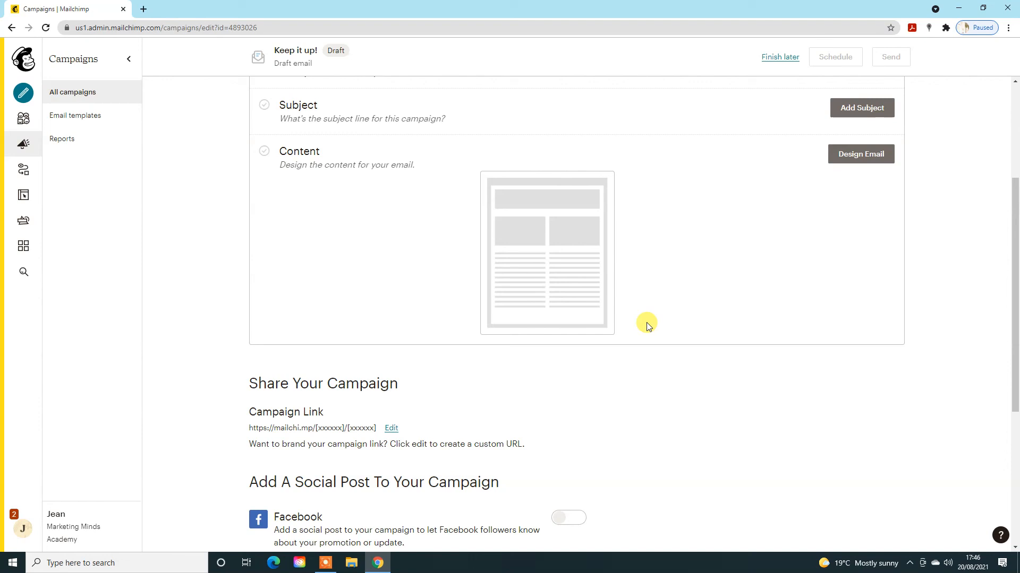
{"action": "mouse_move", "coordinate": [172, 309]}
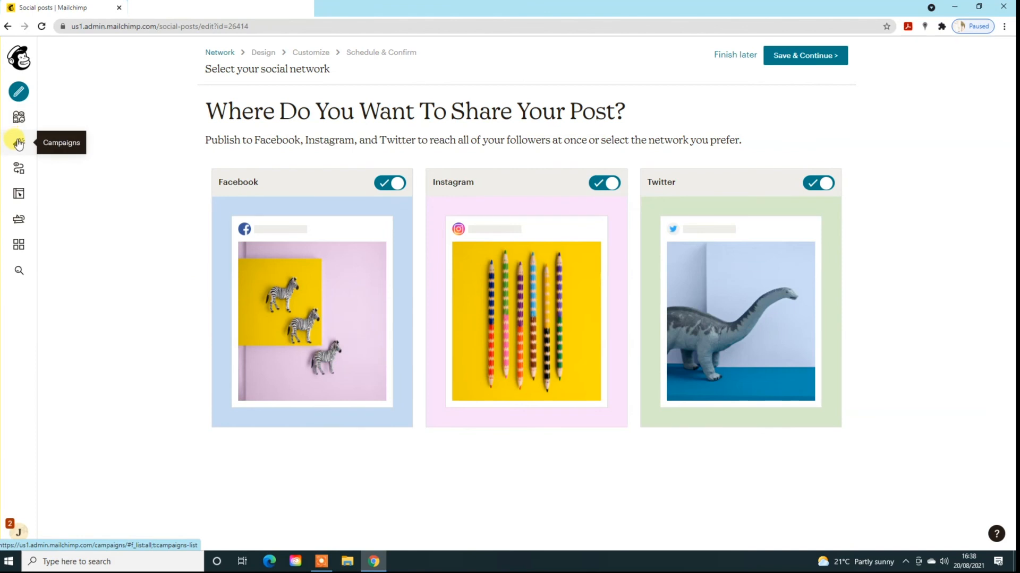
Filter the campaigns list to Social Posts, showing July Newsletter and test
{"action": "left_click", "coordinate": [19, 143]}
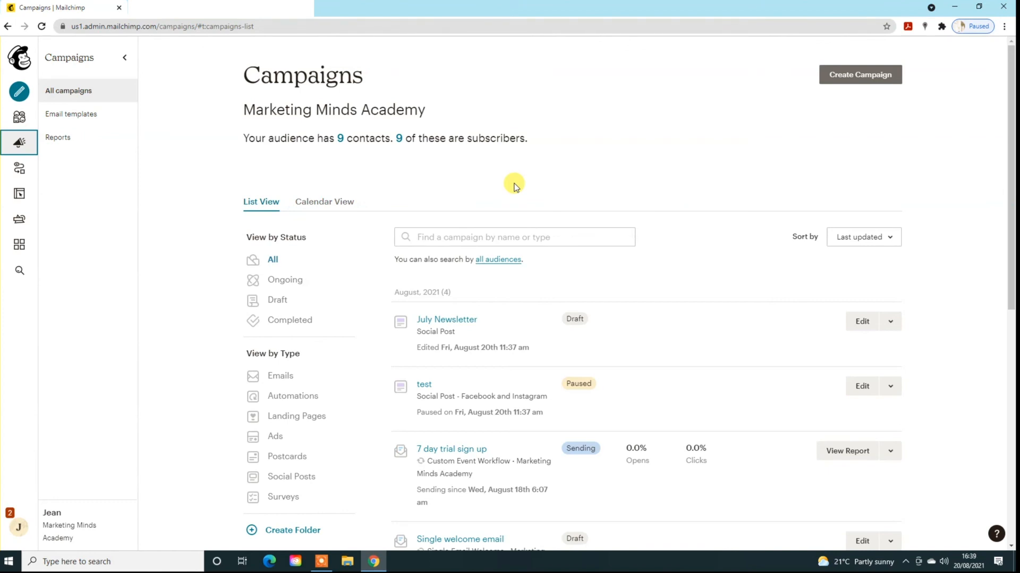
{"action": "mouse_move", "coordinate": [85, 256]}
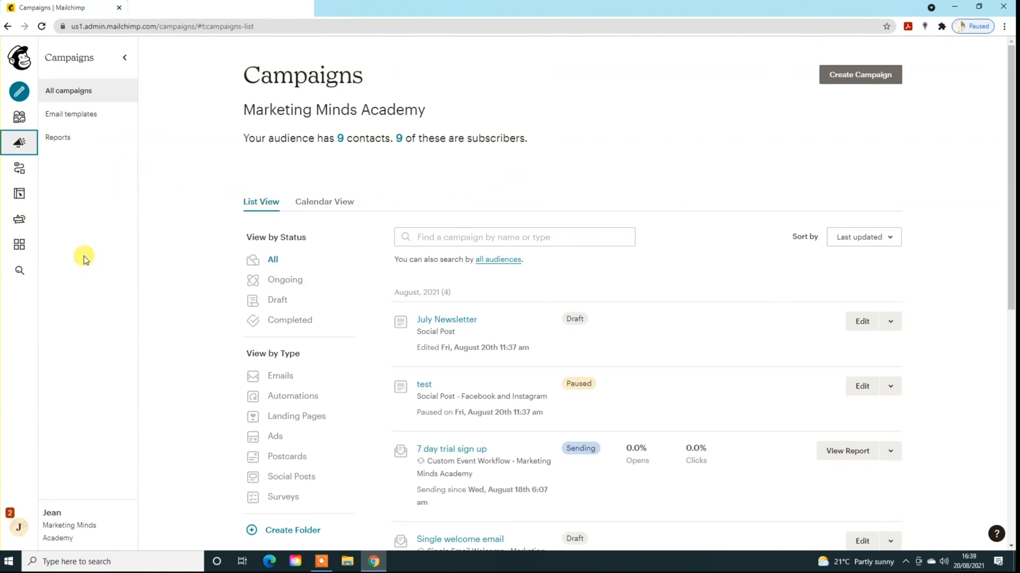
{"action": "mouse_move", "coordinate": [703, 268]}
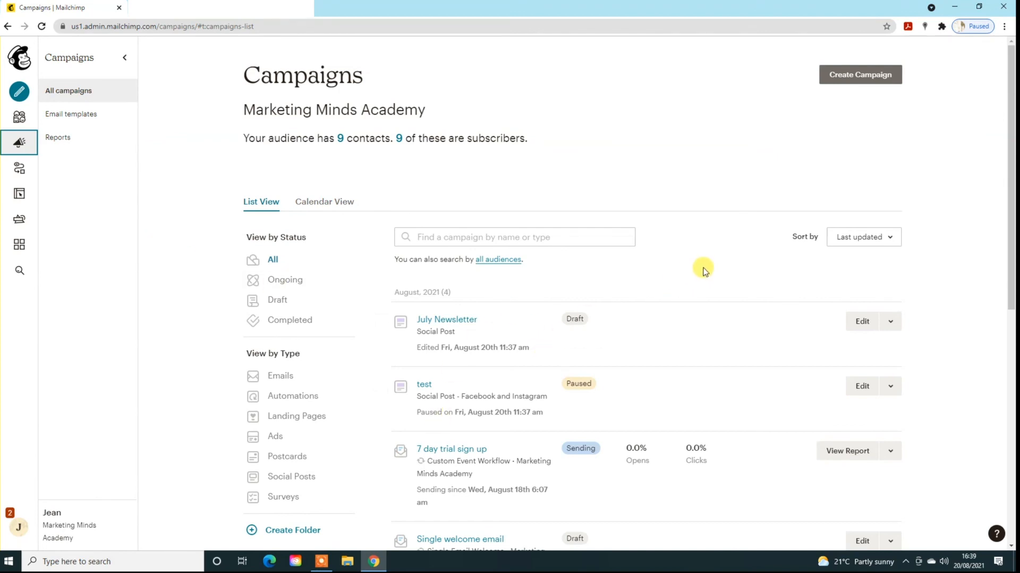
{"action": "mouse_move", "coordinate": [291, 477]}
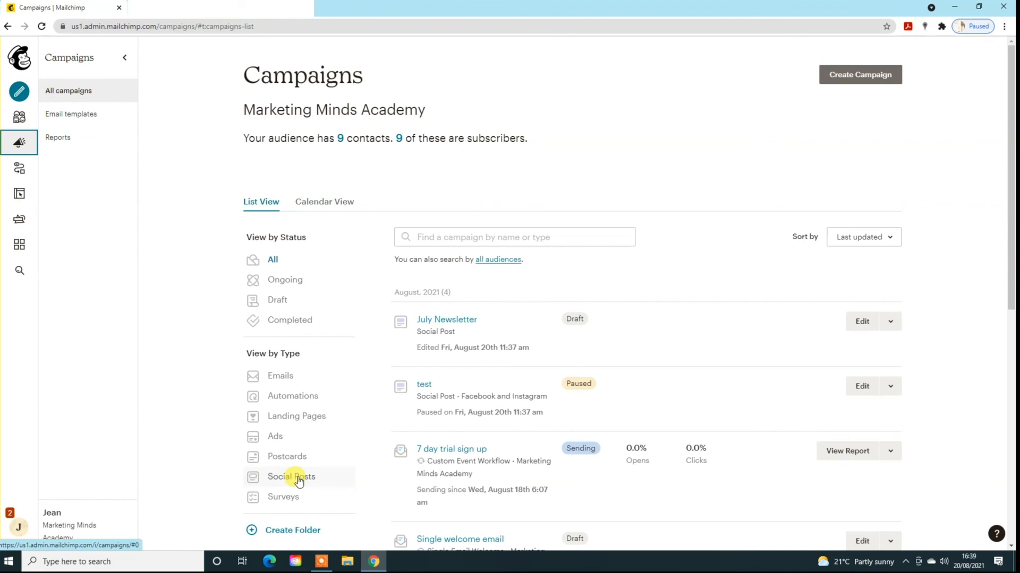
{"action": "left_click", "coordinate": [291, 476]}
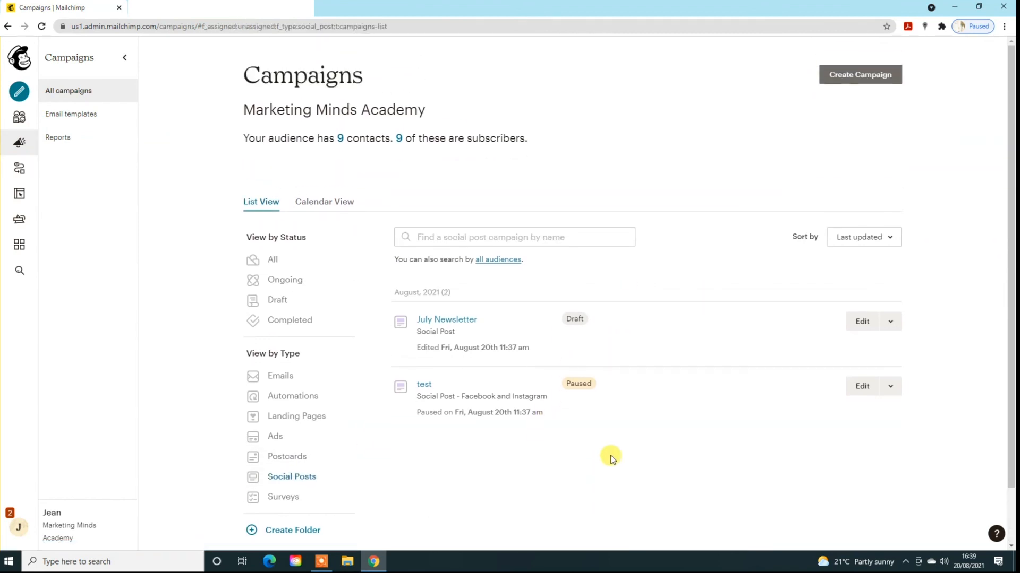
{"action": "mouse_move", "coordinate": [19, 167]}
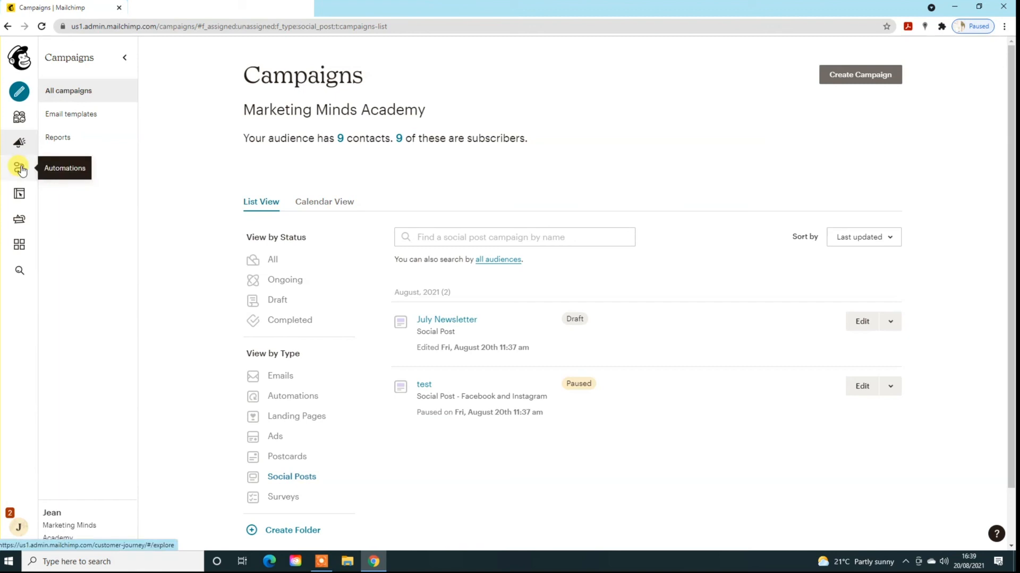